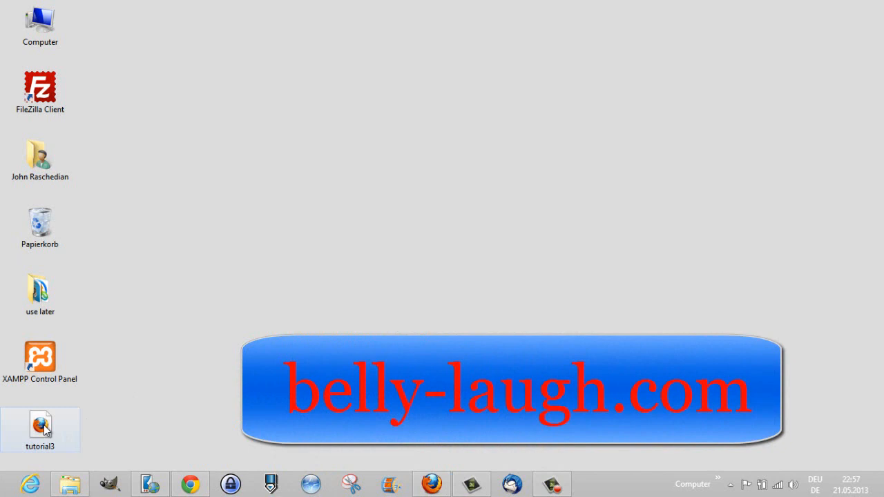
Open tutorial3.html from the desktop with Firefox via Öffnen mit.
right_click(40, 429)
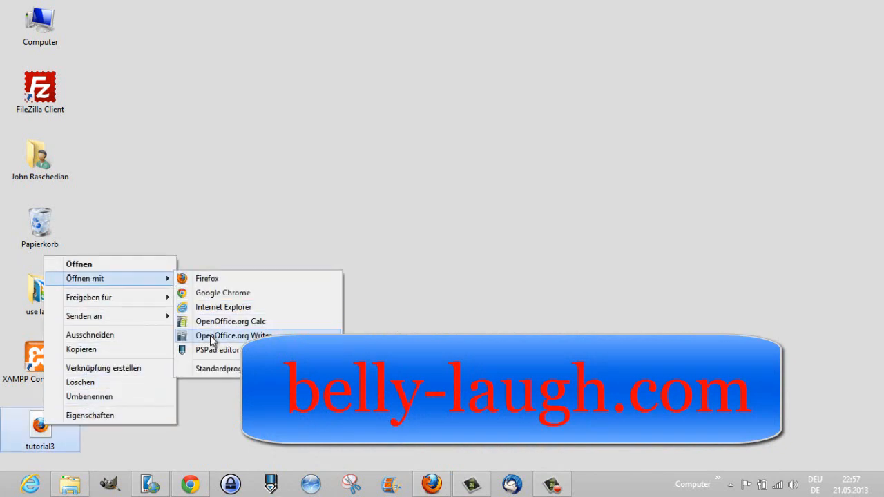
click(218, 350)
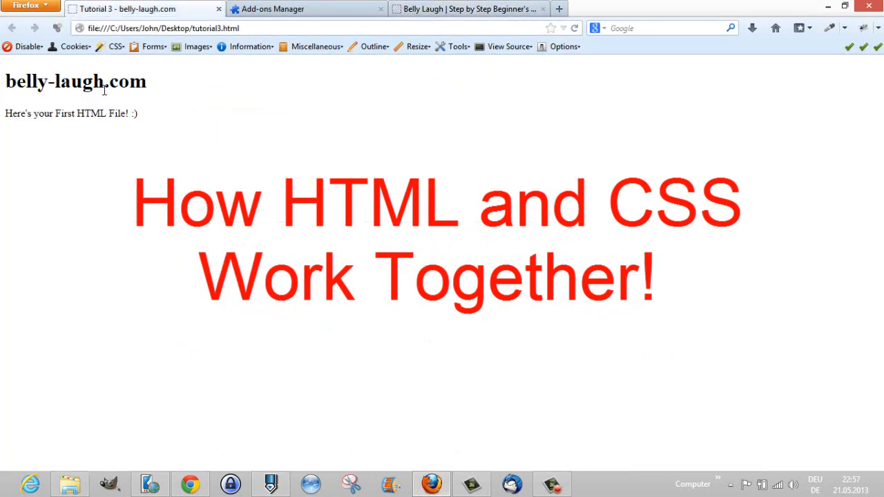
click(470, 9)
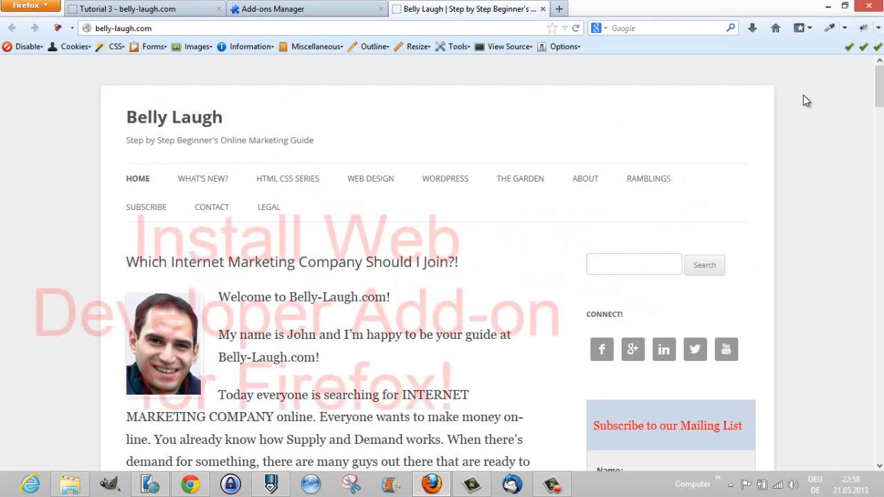
click(374, 46)
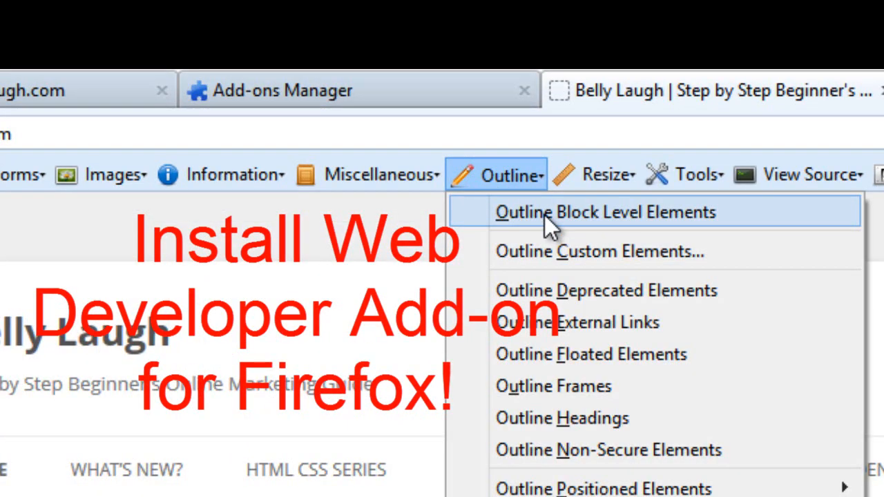
mouse_move(635, 229)
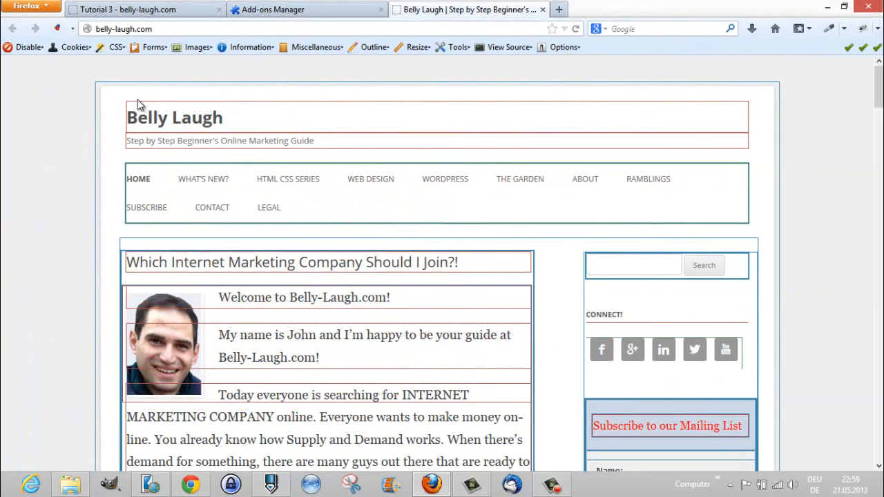
mouse_move(201, 145)
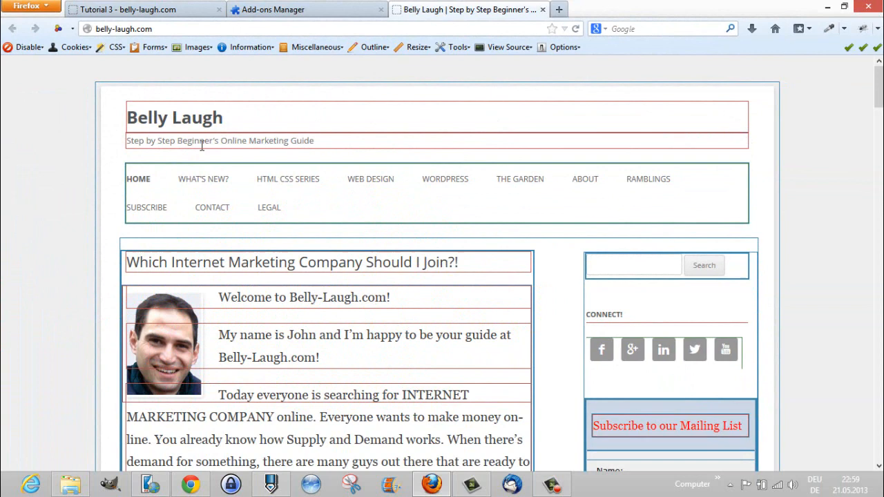
mouse_move(351, 35)
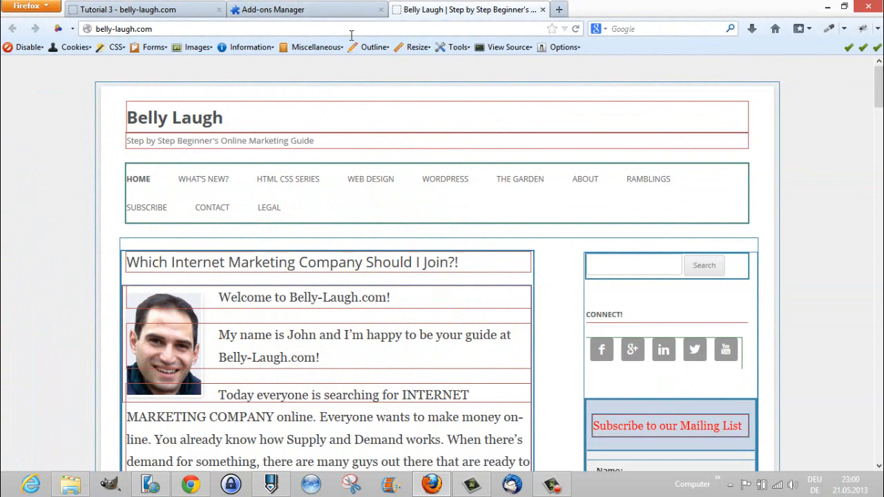
click(375, 47)
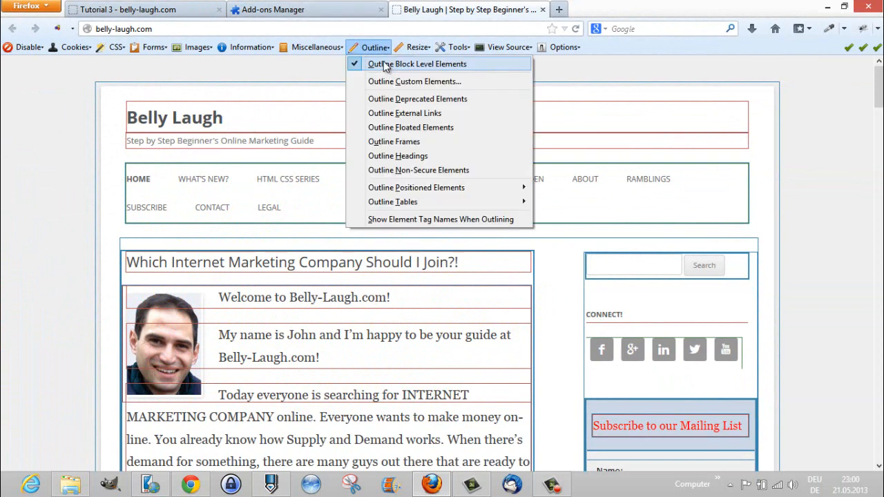
click(138, 9)
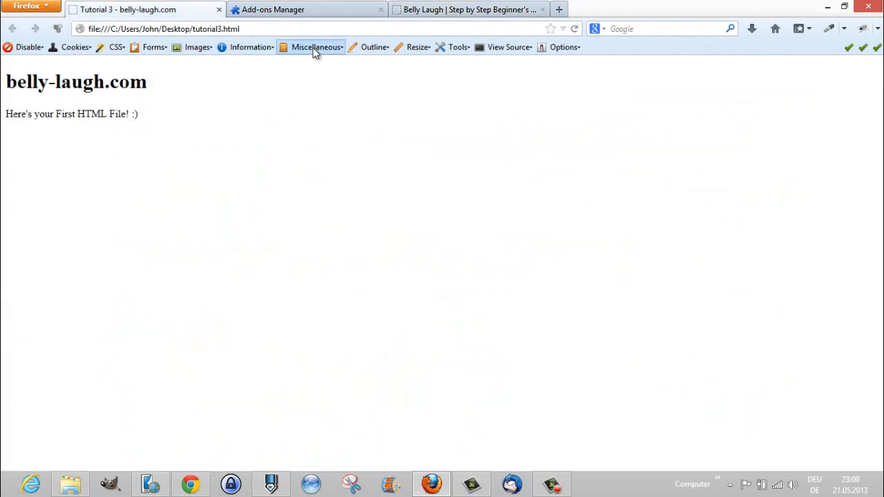
Turn on Outline Block Level Elements in the Web Developer toolbar for the tutorial3 page.
click(317, 47)
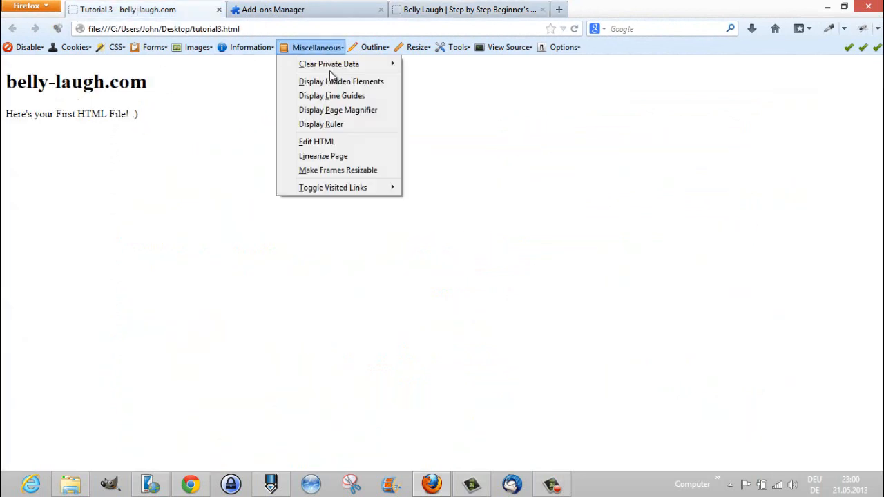
click(376, 47)
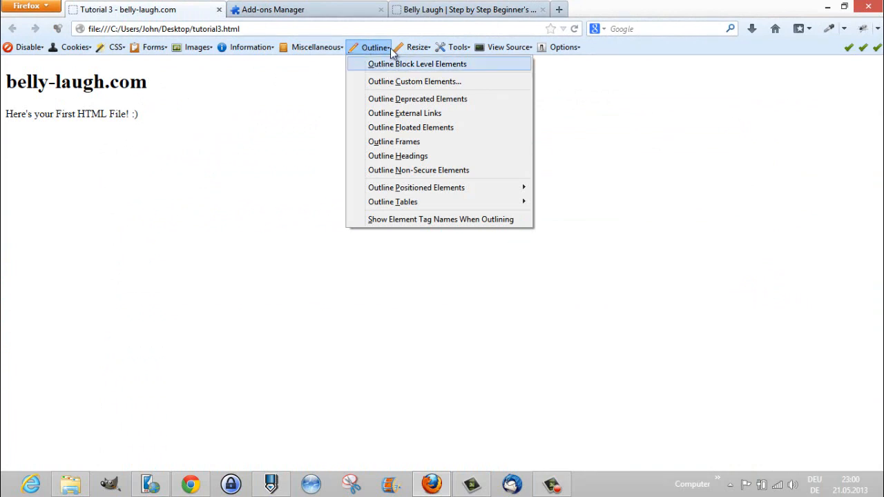
click(418, 64)
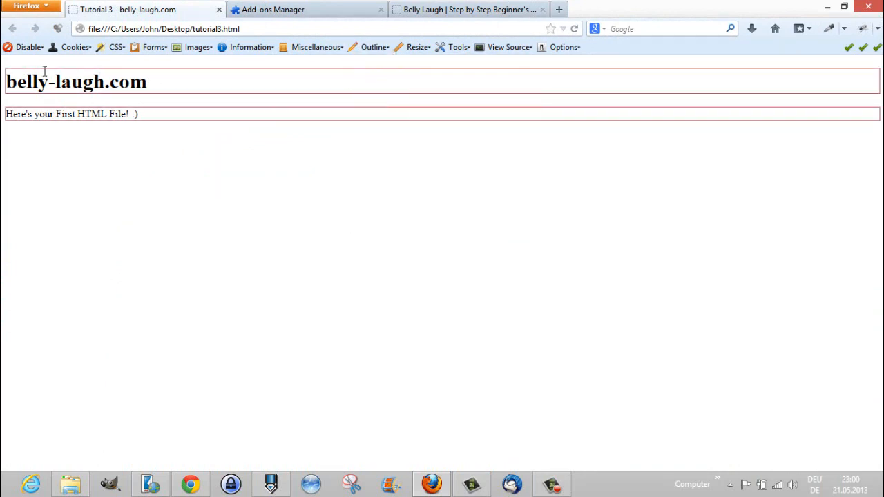
mouse_move(450, 94)
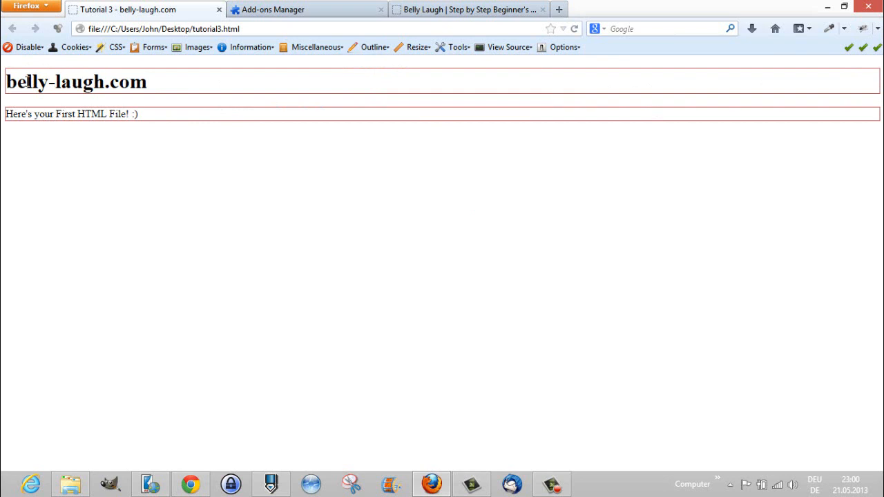
mouse_move(9, 84)
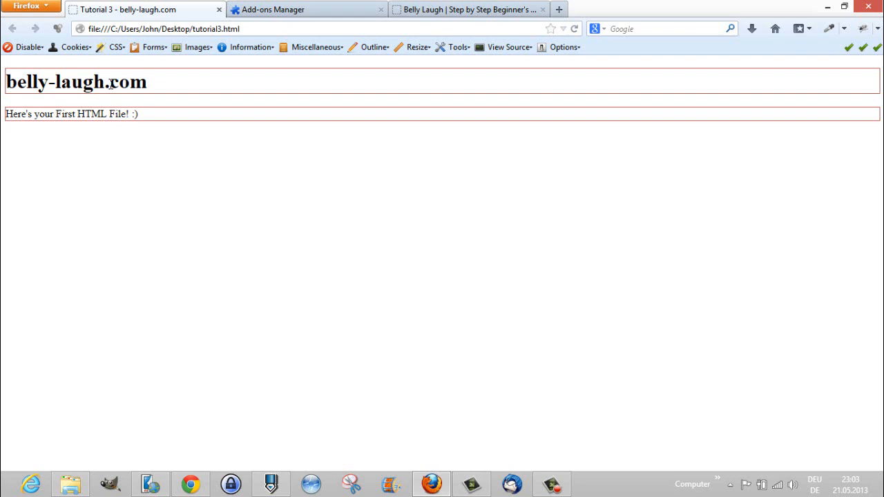
mouse_move(121, 75)
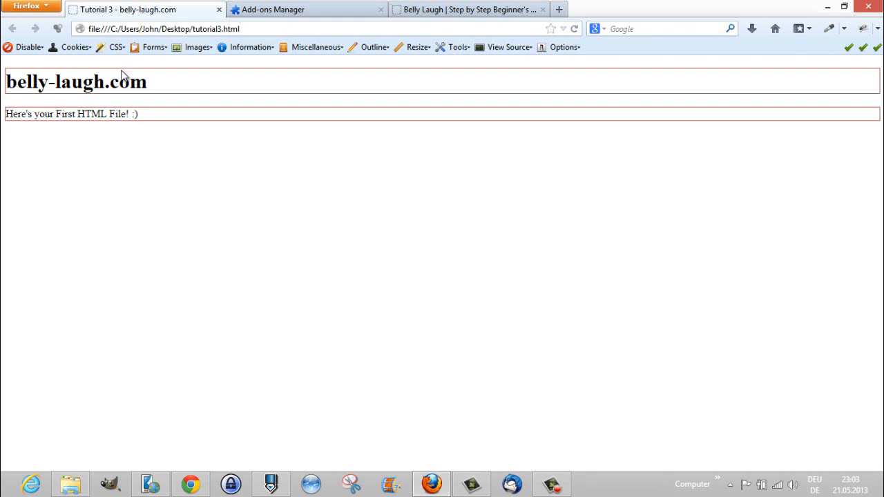
mouse_move(124, 74)
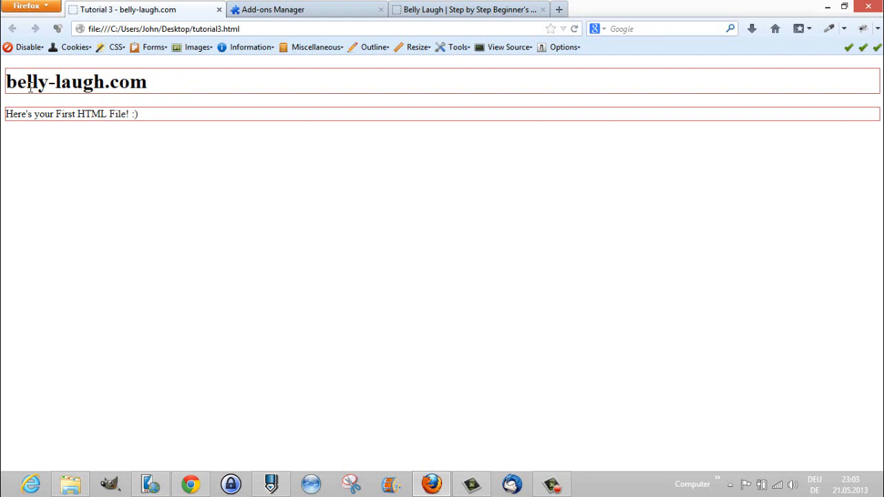
mouse_move(87, 99)
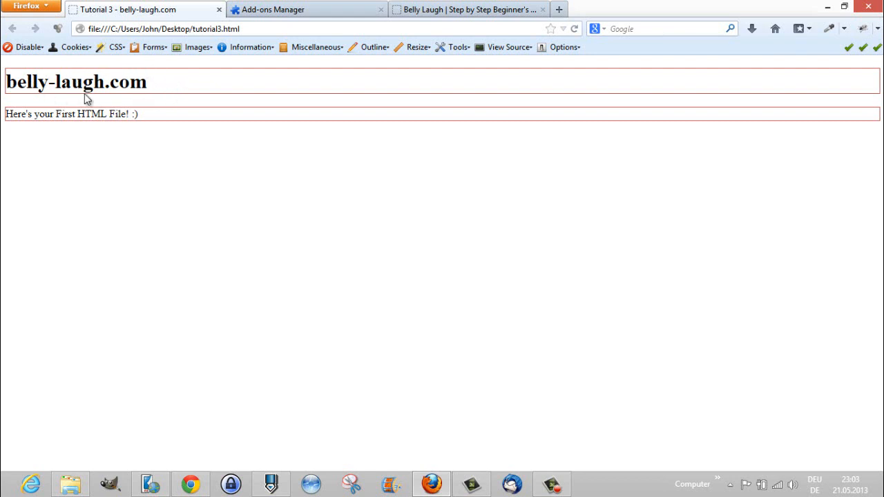
mouse_move(98, 68)
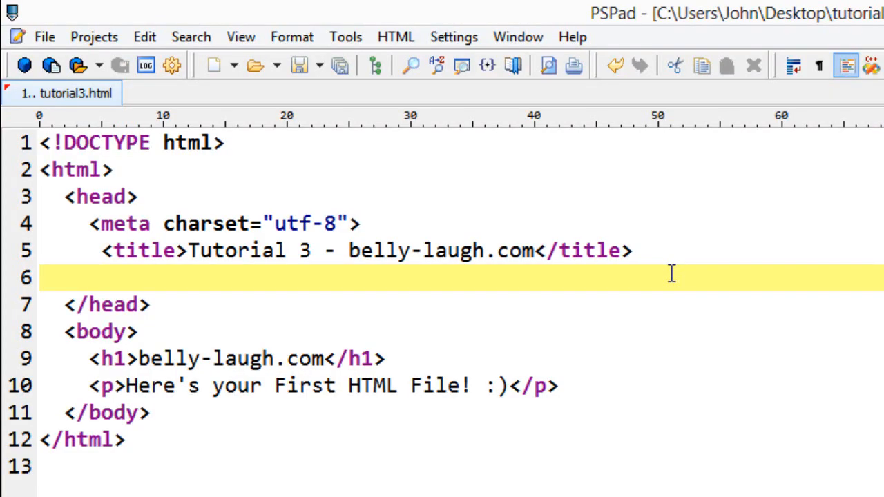
Add a style block with an h1 rule setting background-color: lightgreen.
text(<slt>)
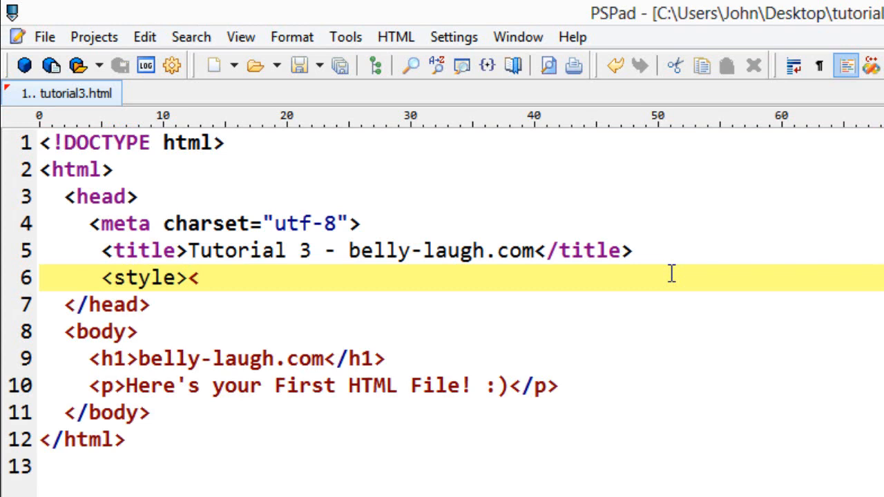
text(>)
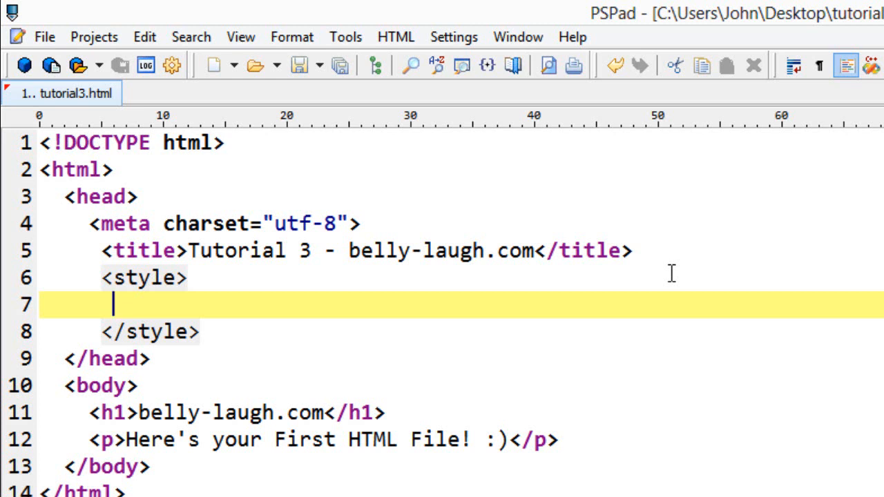
text(h1)
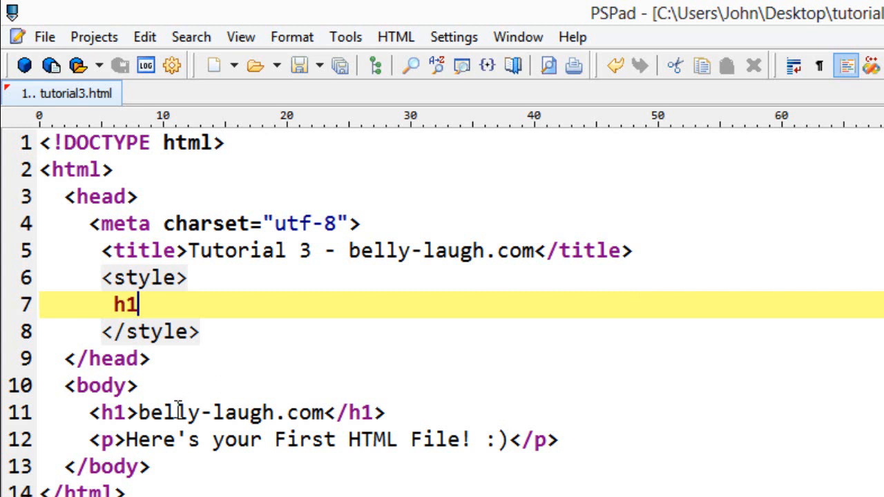
mouse_move(135, 413)
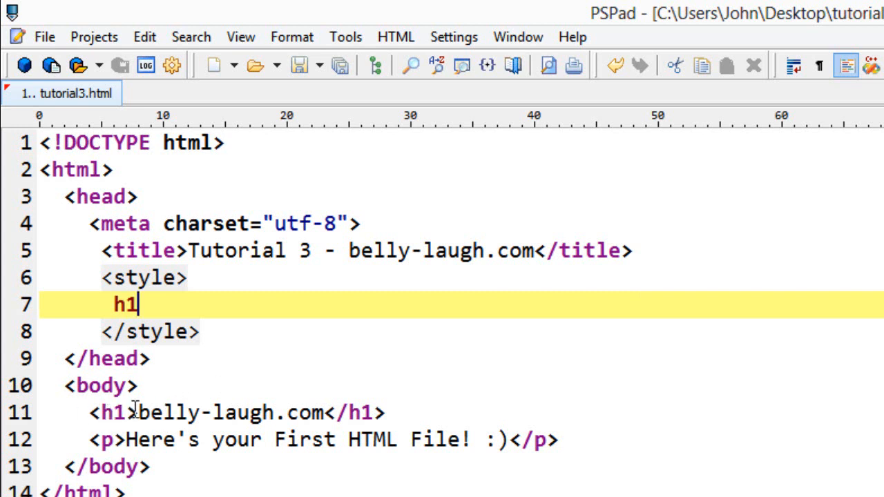
mouse_move(307, 379)
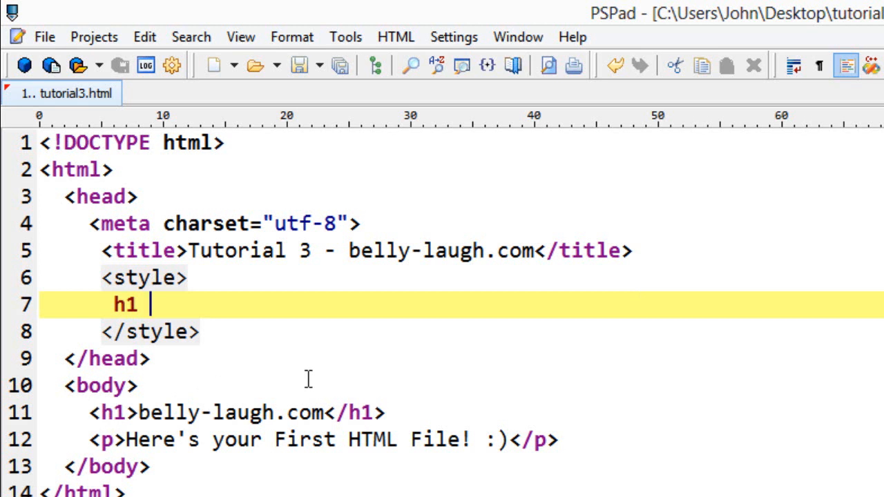
text({ back})
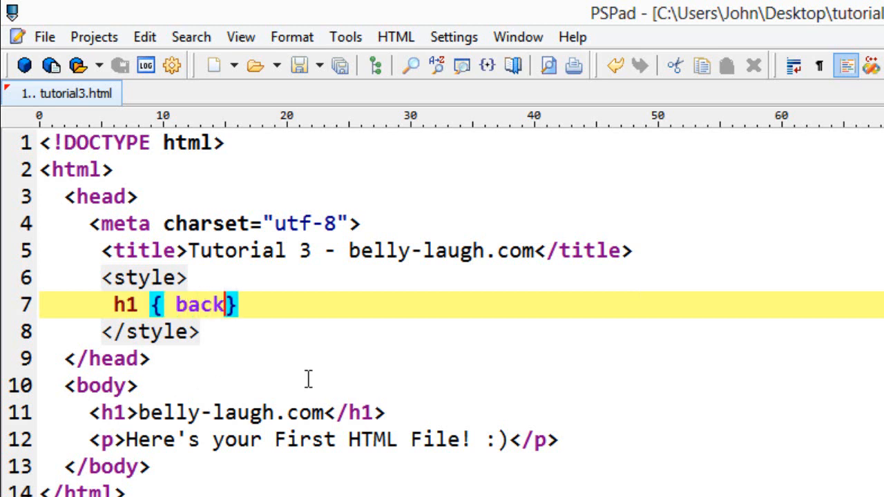
text(ground-color:)
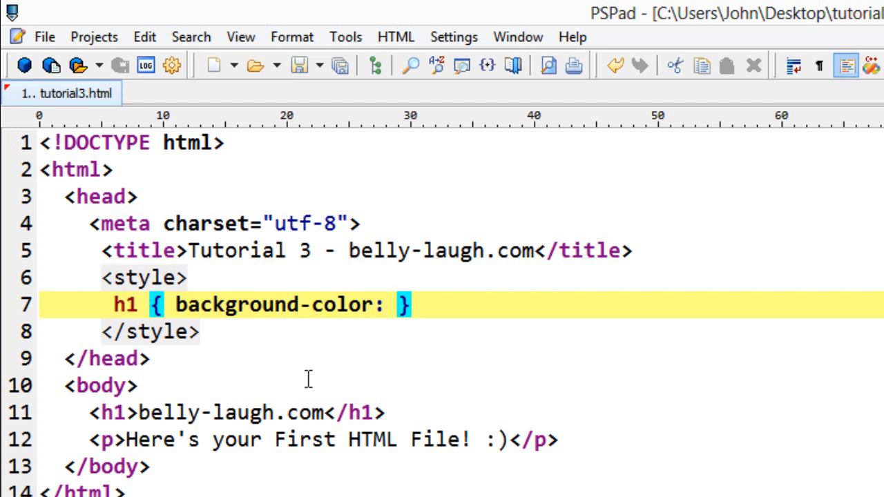
text(gre)
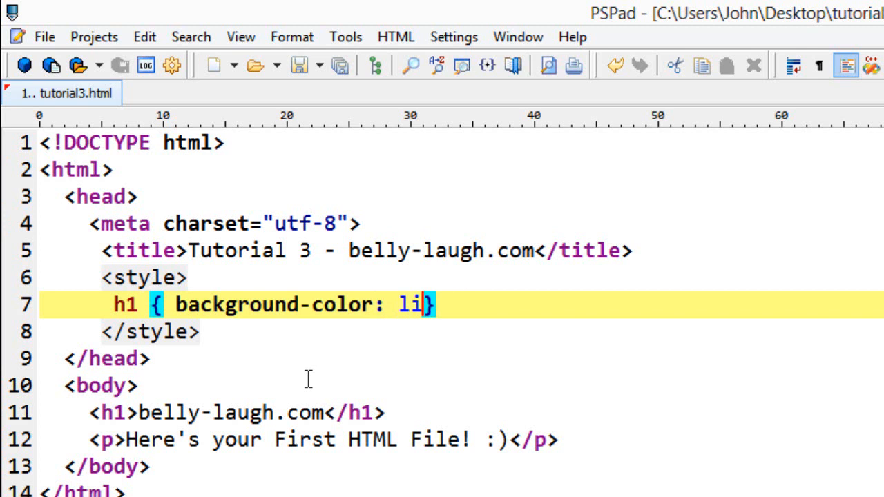
text(ghtgreen)
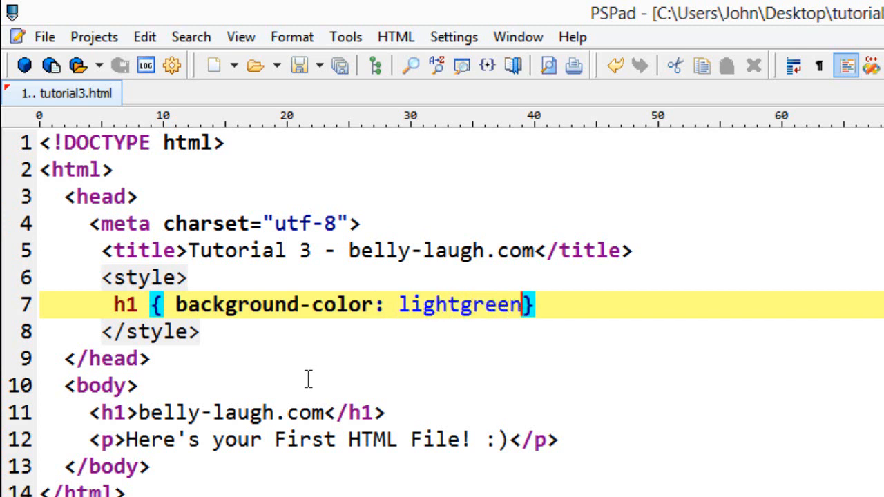
text(;)
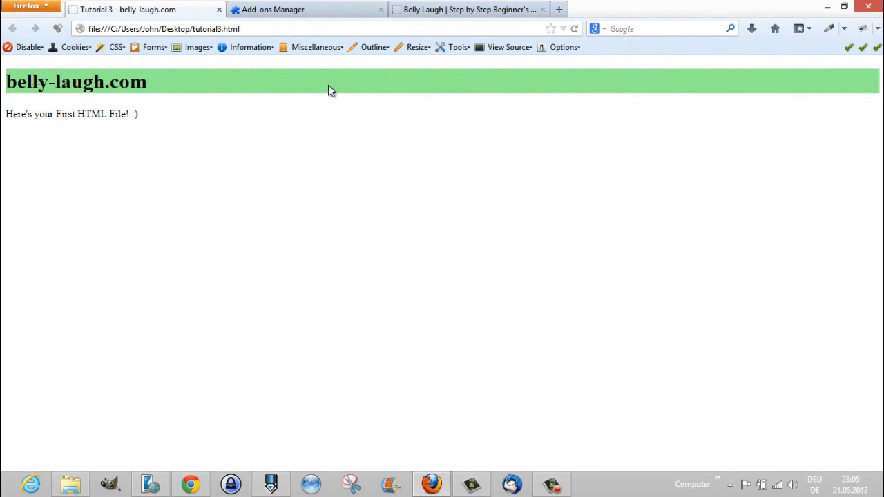
mouse_move(80, 68)
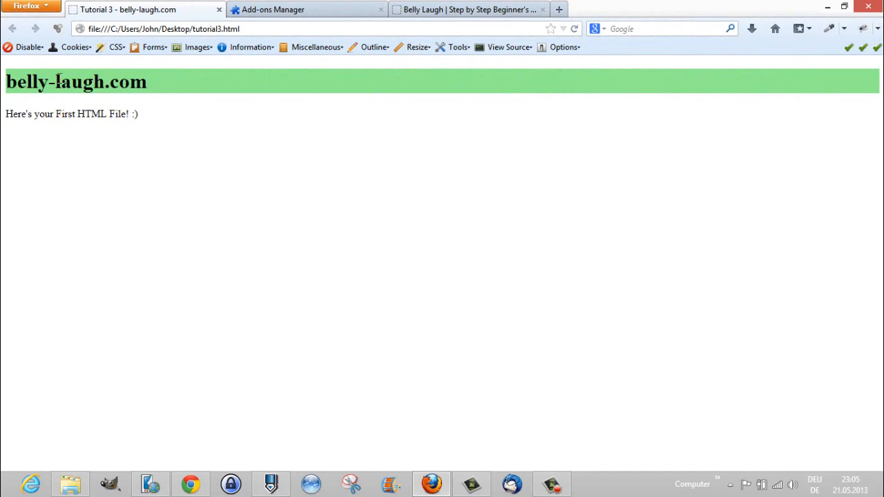
mouse_move(197, 85)
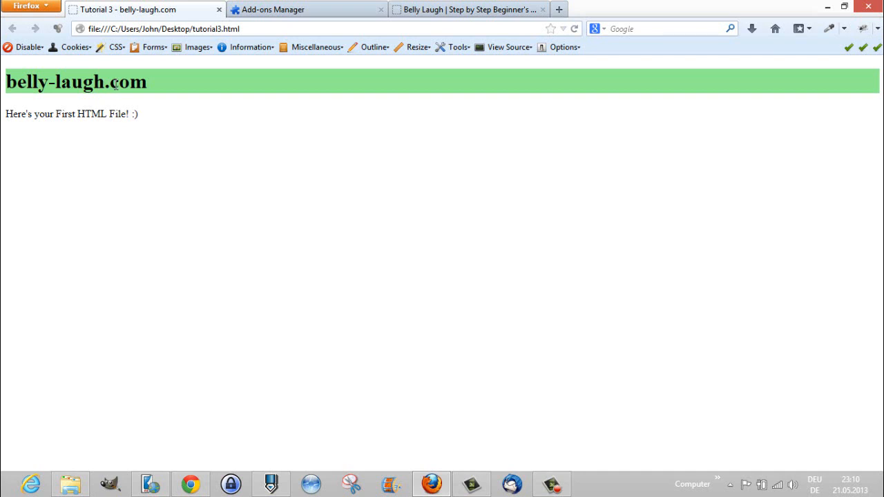
mouse_move(411, 384)
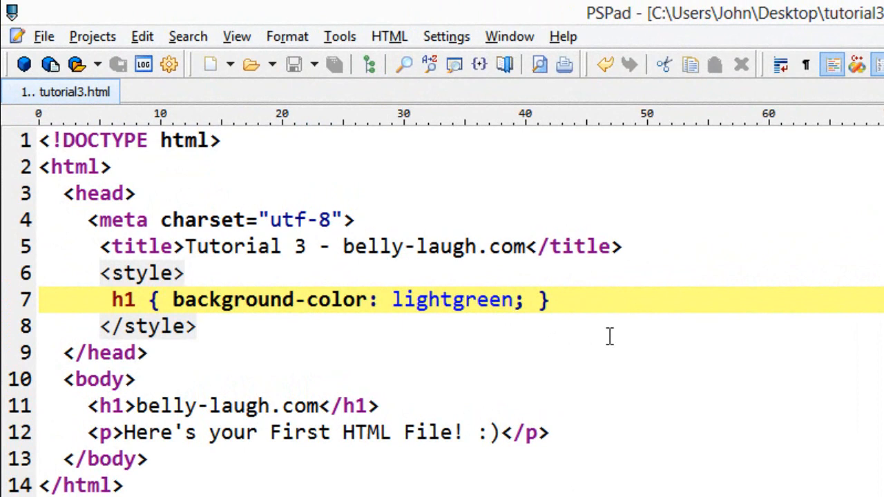
Change the h1 background to darkgreen and add a white text colour declaration.
key(Delete)
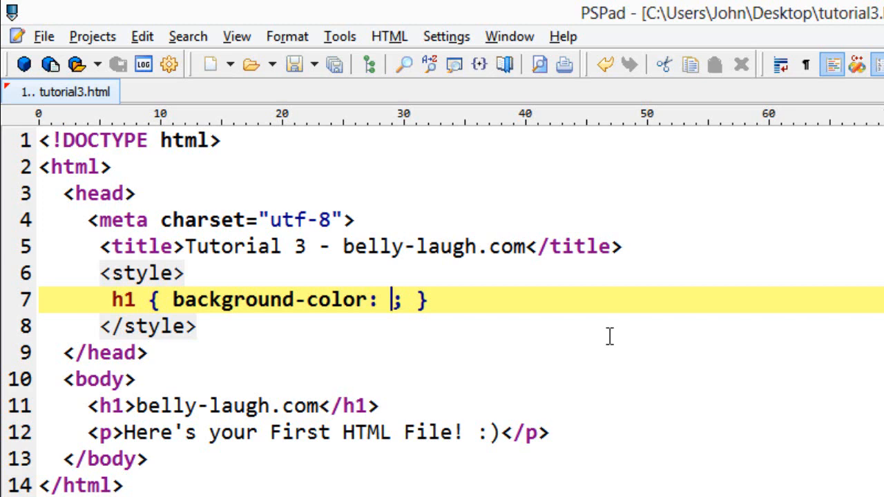
text(darkgreen)
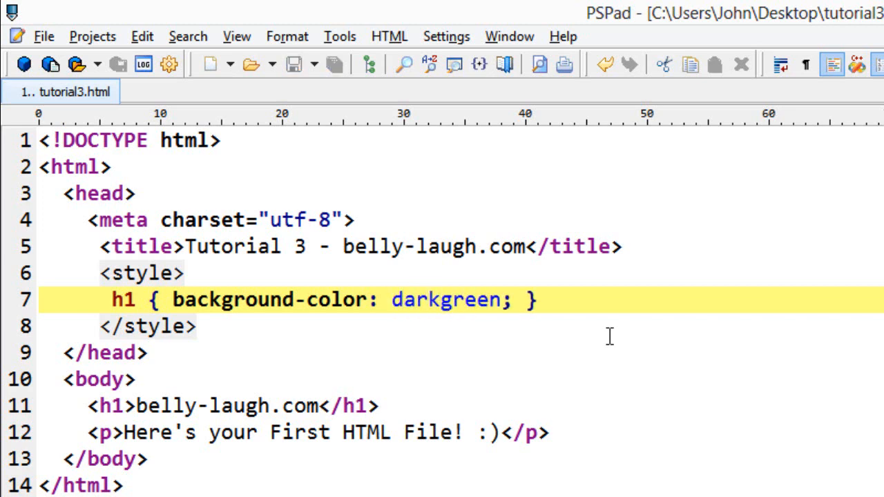
key(alt+tab)
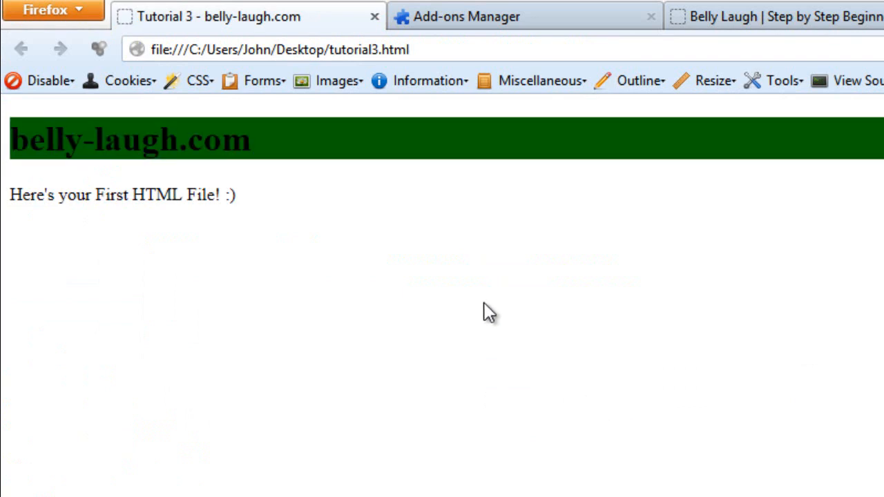
mouse_move(461, 150)
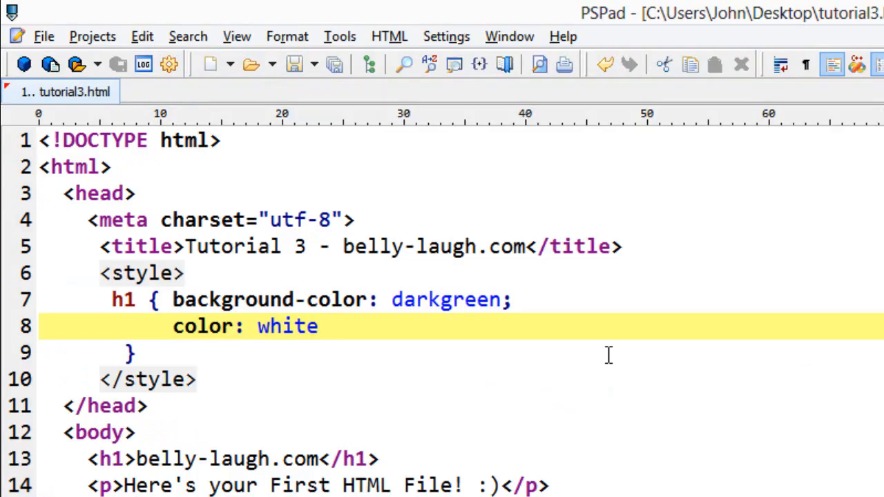
text(;)
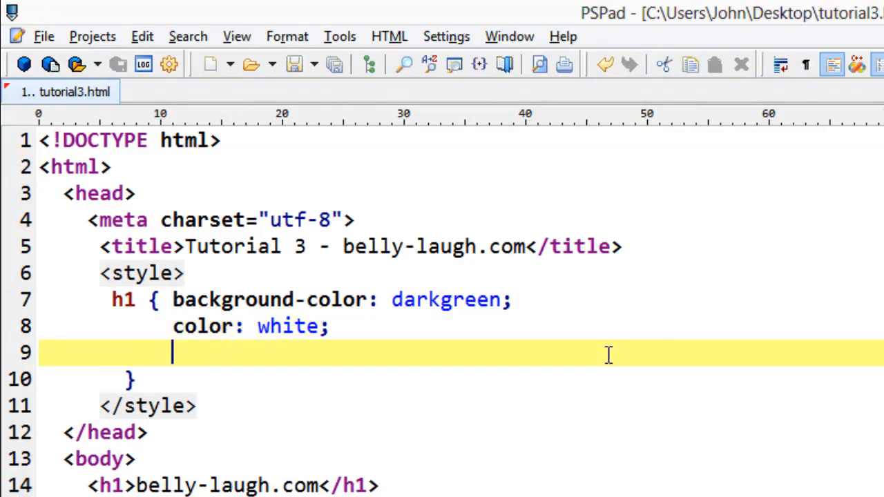
Add font-size: 20px and padding: 5px declarations to the h1 rule.
text(font)
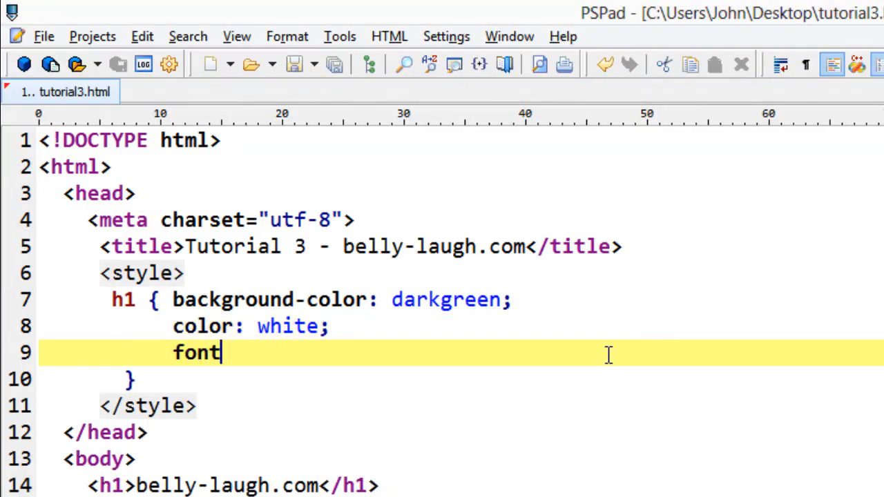
text(-si)
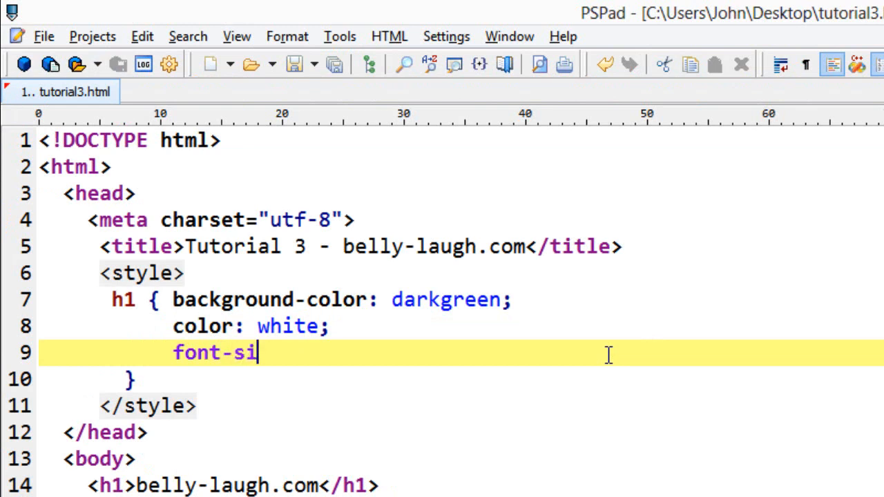
text(ze:)
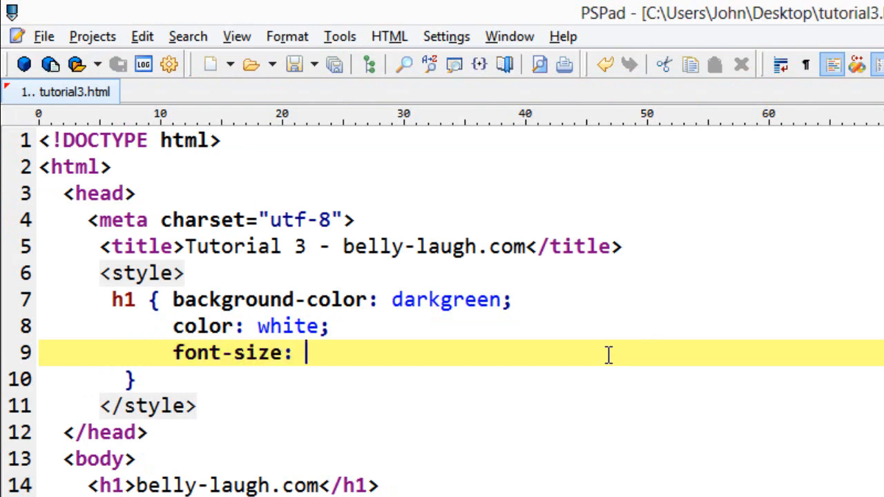
text(20x)
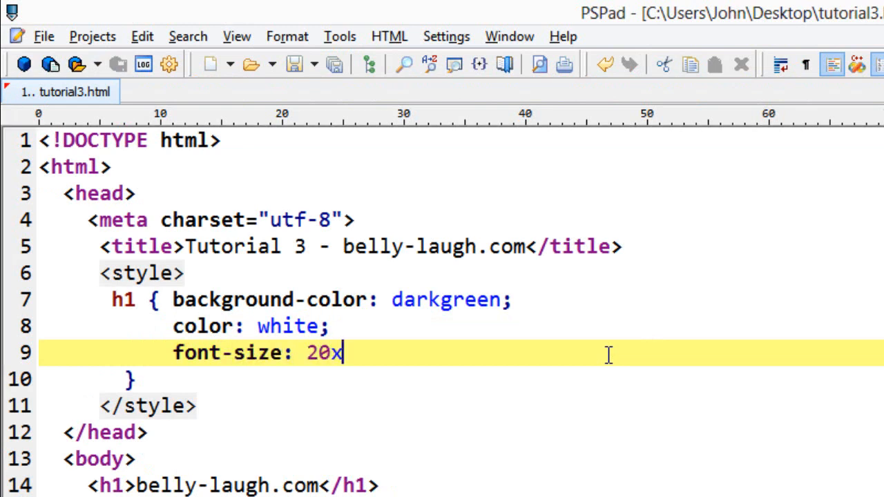
text(px;)
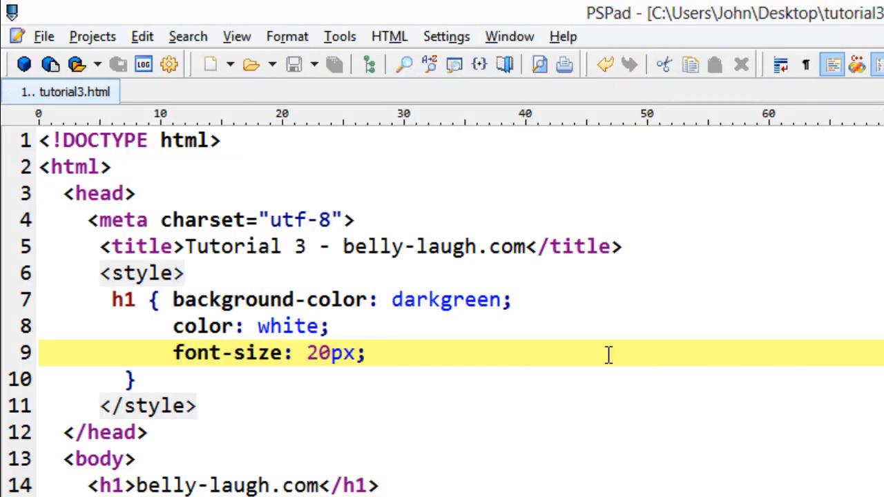
text(pa)
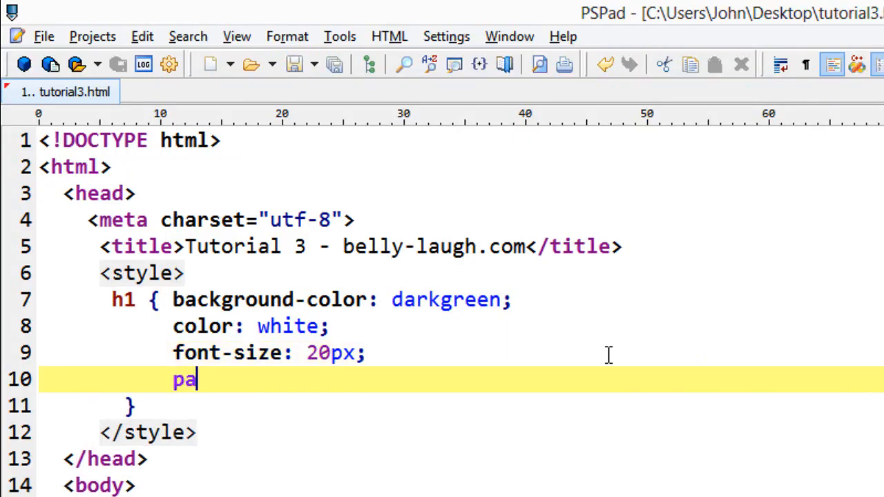
text(dding:)
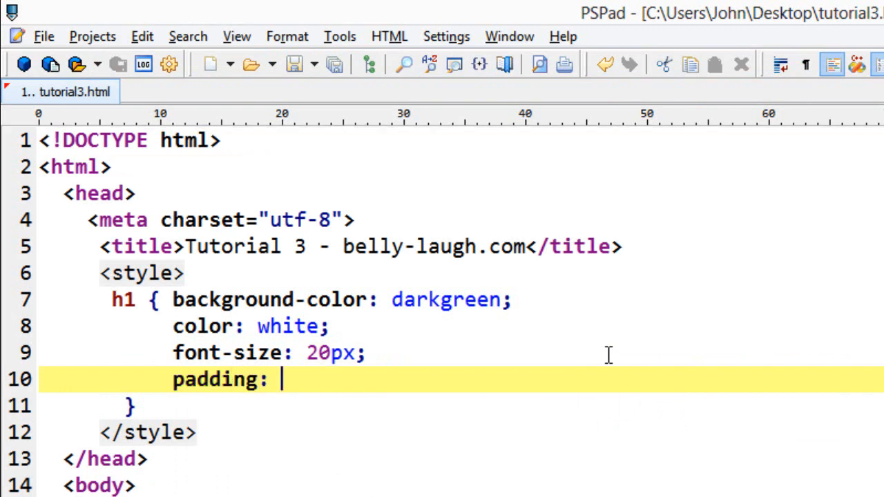
text(5px;)
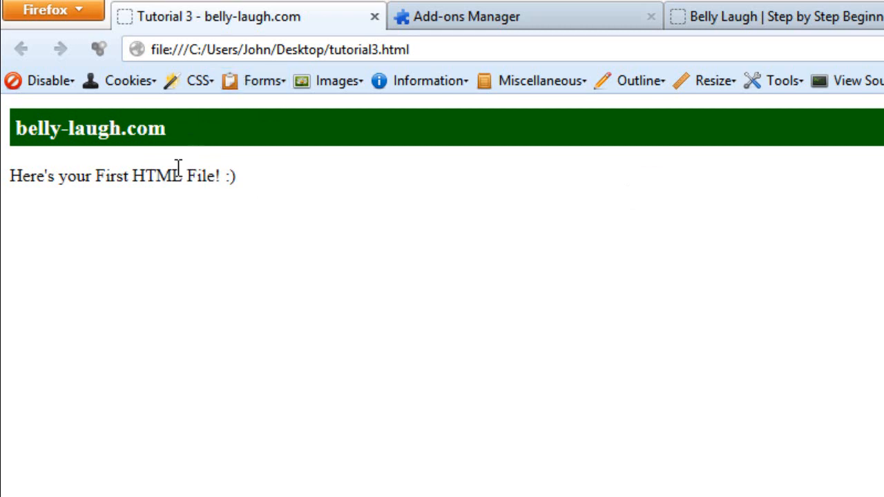
Inspect the h1 heading with Firebug and show its Layout box model.
right_click(121, 131)
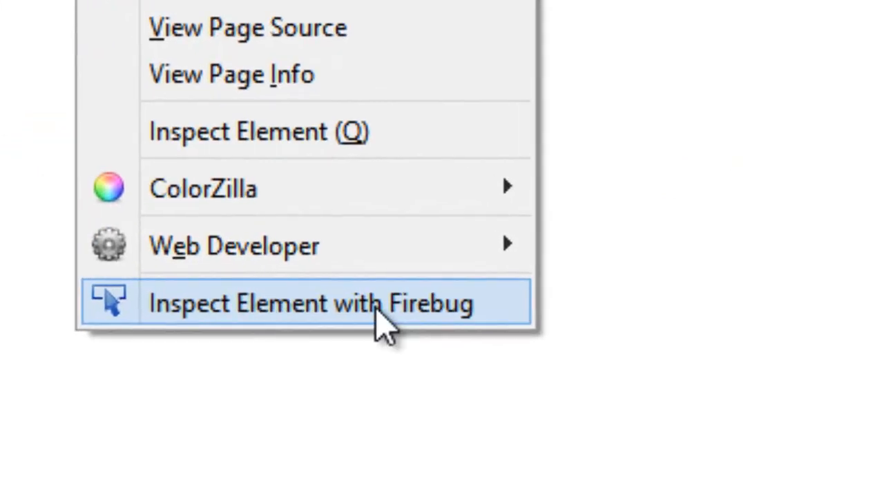
click(310, 303)
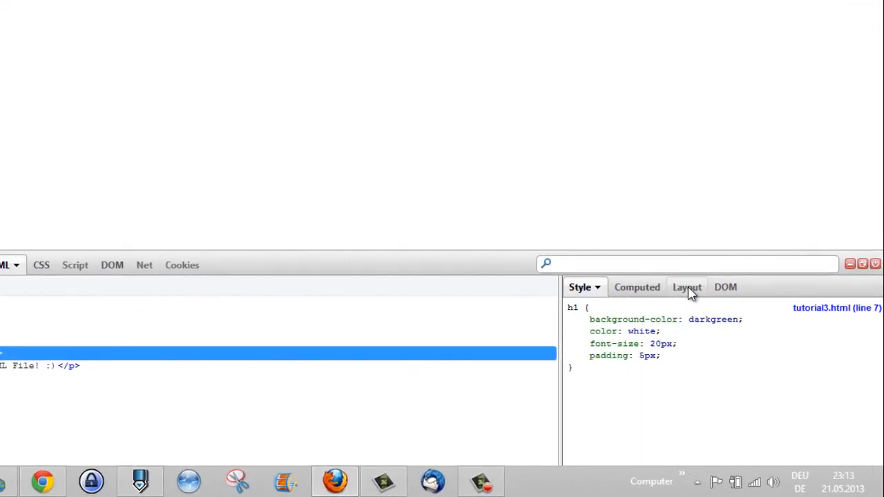
click(687, 288)
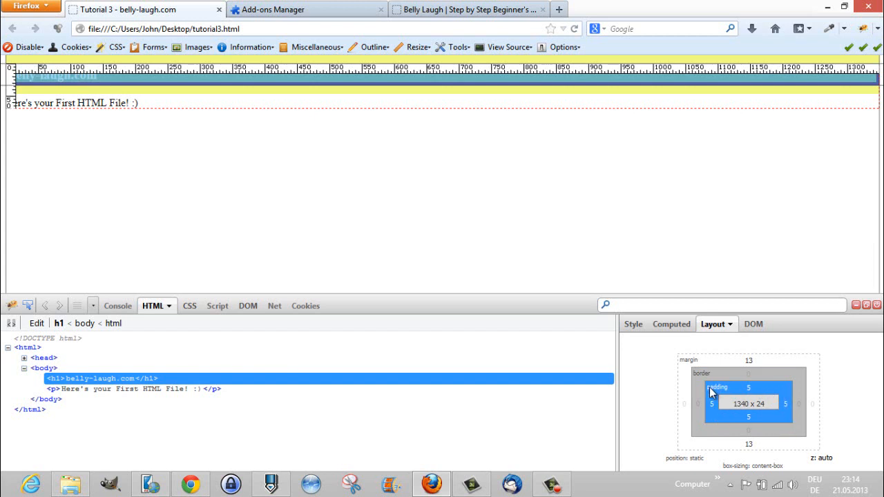
mouse_move(753, 394)
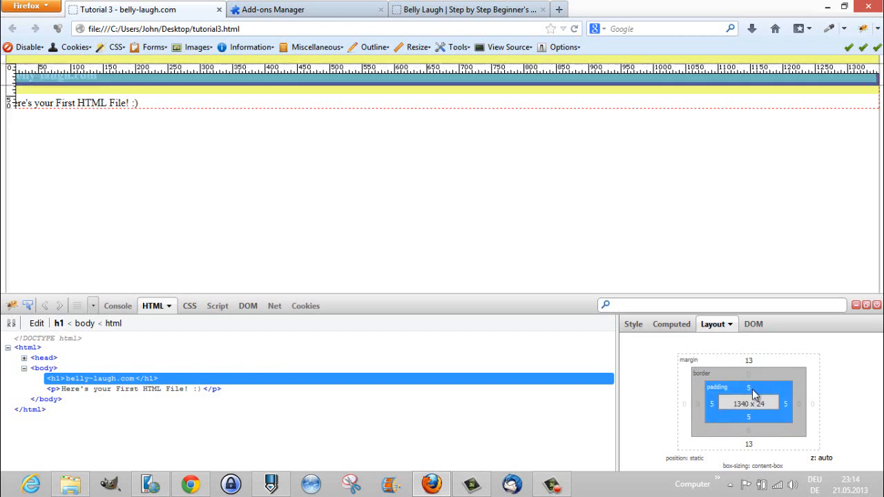
Set the heading's top padding to 15, then 100, in Firebug's Layout panel.
click(749, 387)
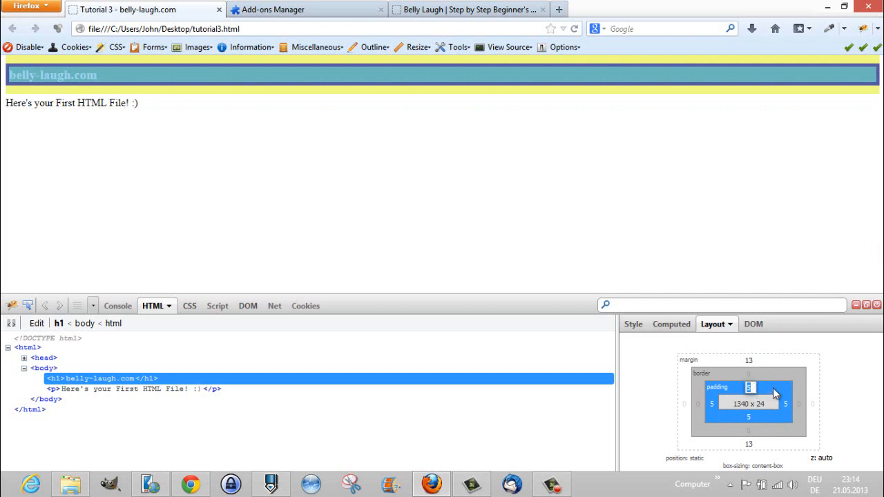
text(15)
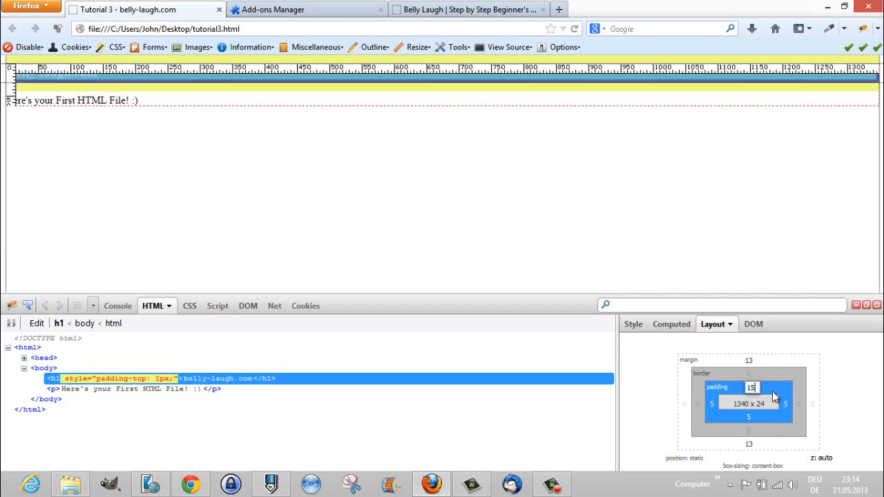
text(15)
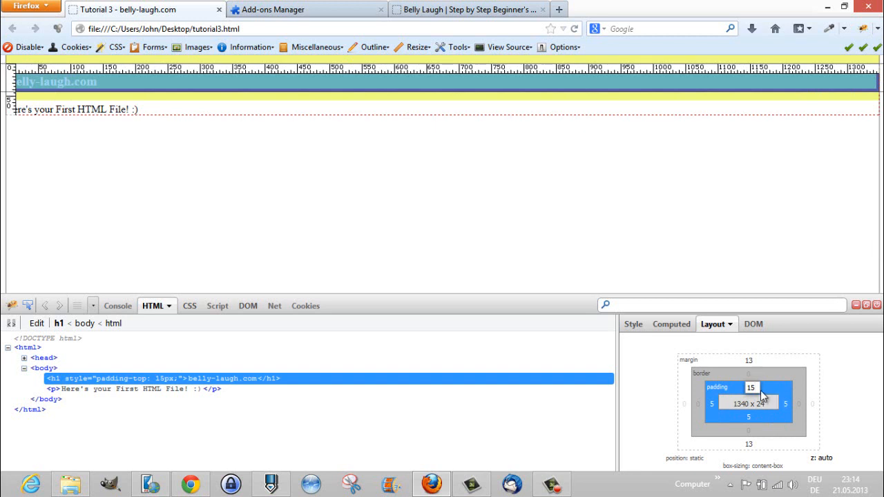
text(100)
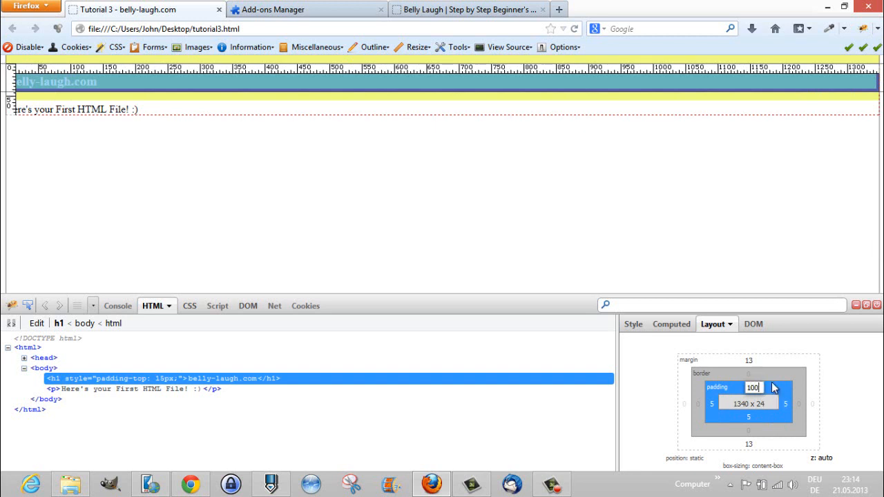
text(100)
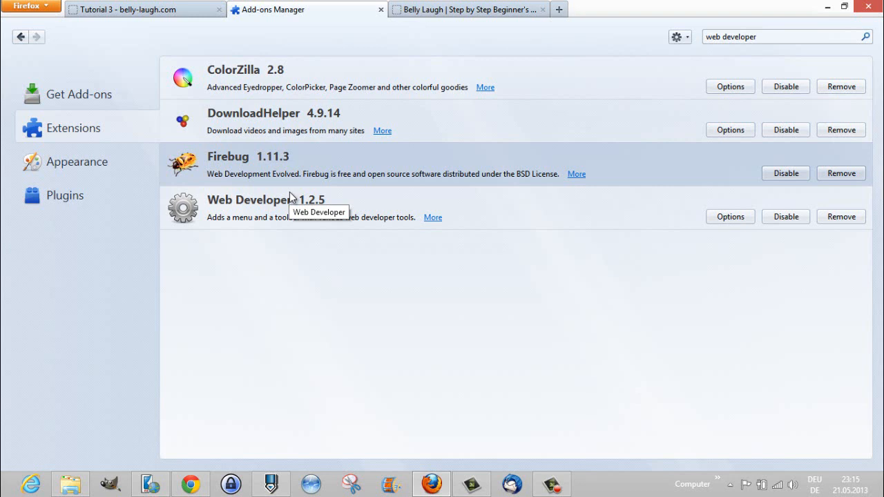
mouse_move(335, 142)
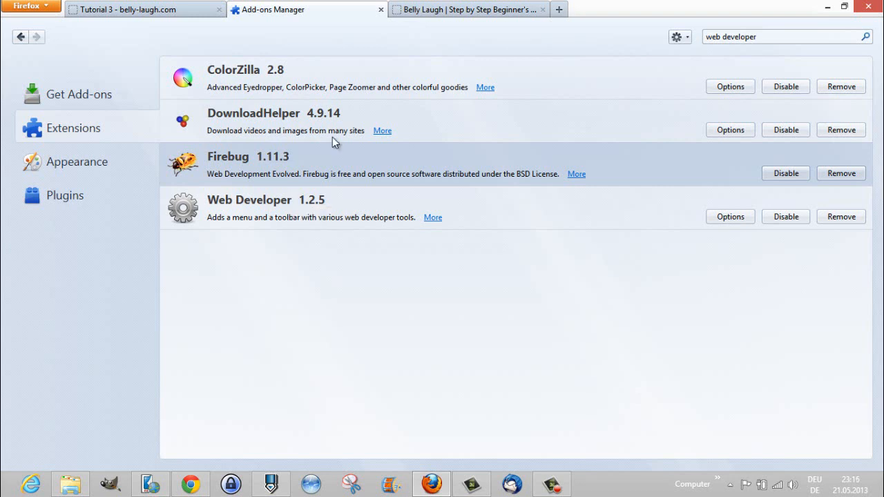